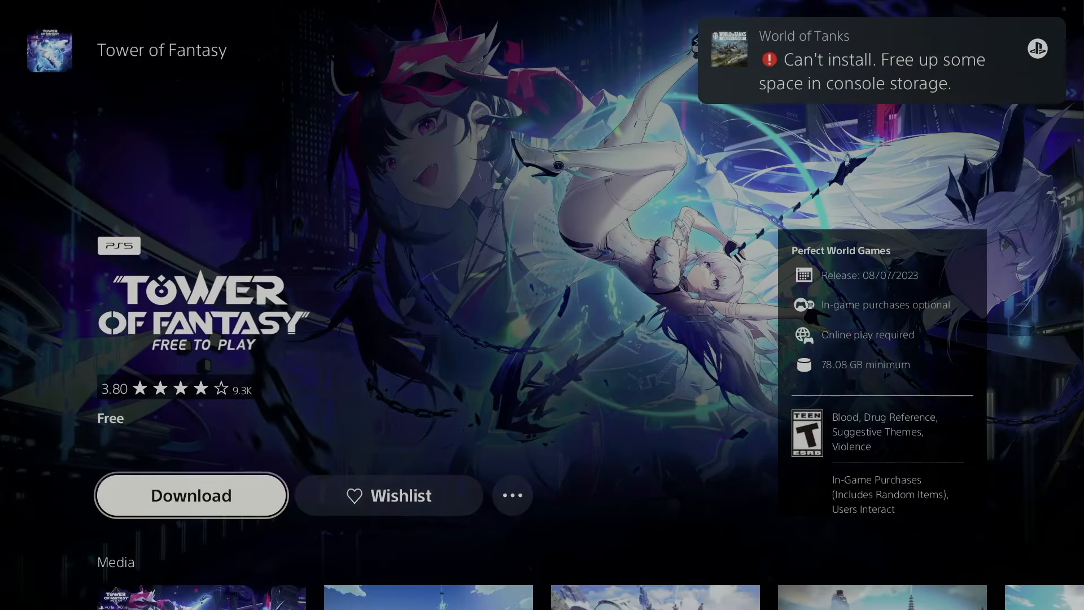
Exit the Tower of Fantasy store page back to the PS5 Games home screen.
left_click(190, 495)
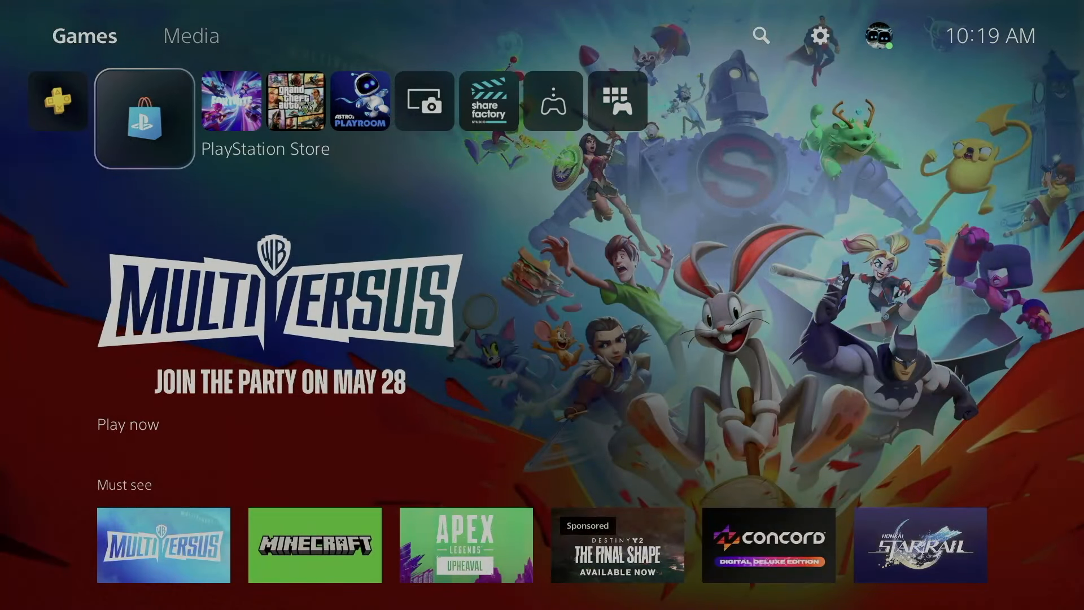
Browse All Games in PlayStation Store with the Price filter set to Free.
left_click(143, 117)
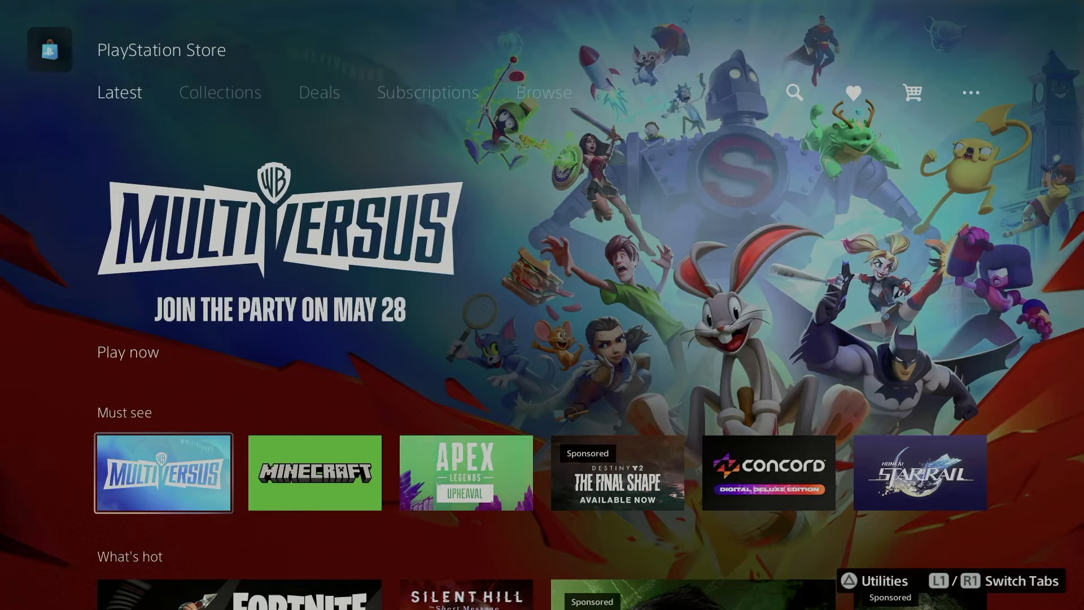
left_click(427, 92)
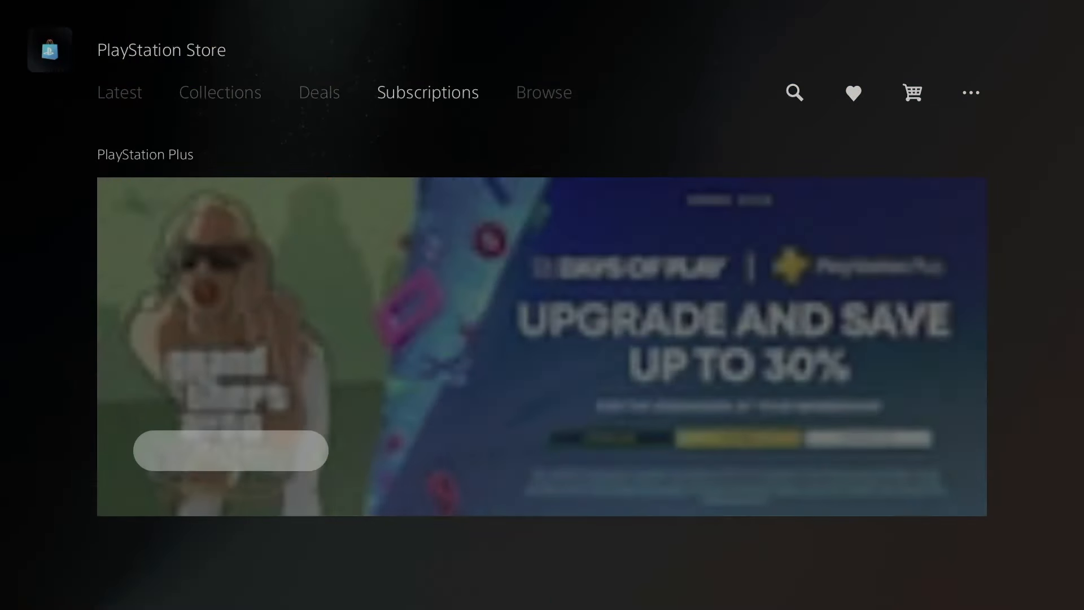
left_click(544, 92)
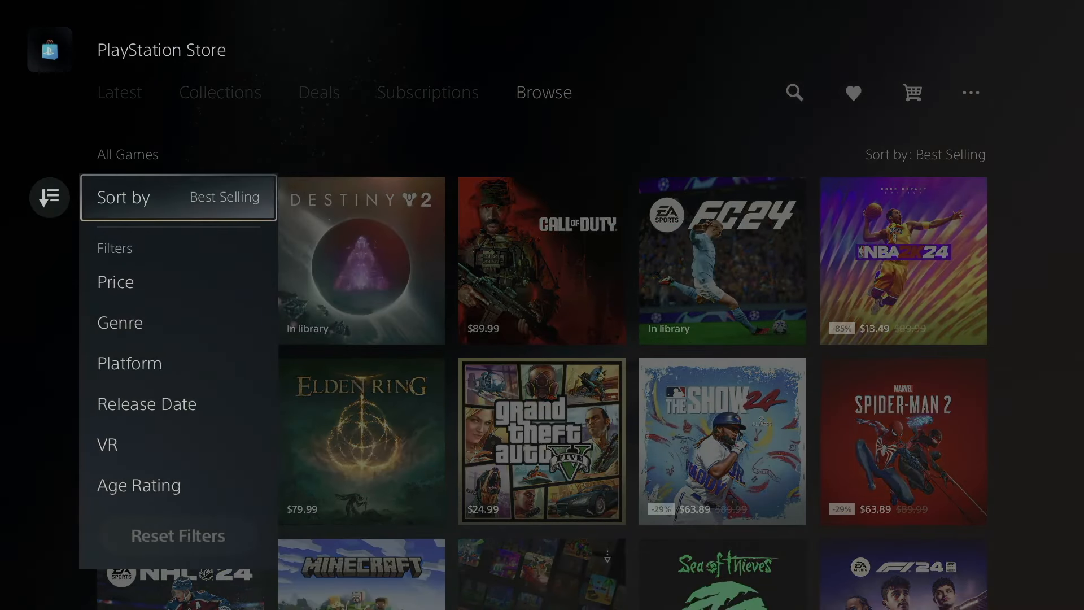
left_click(114, 281)
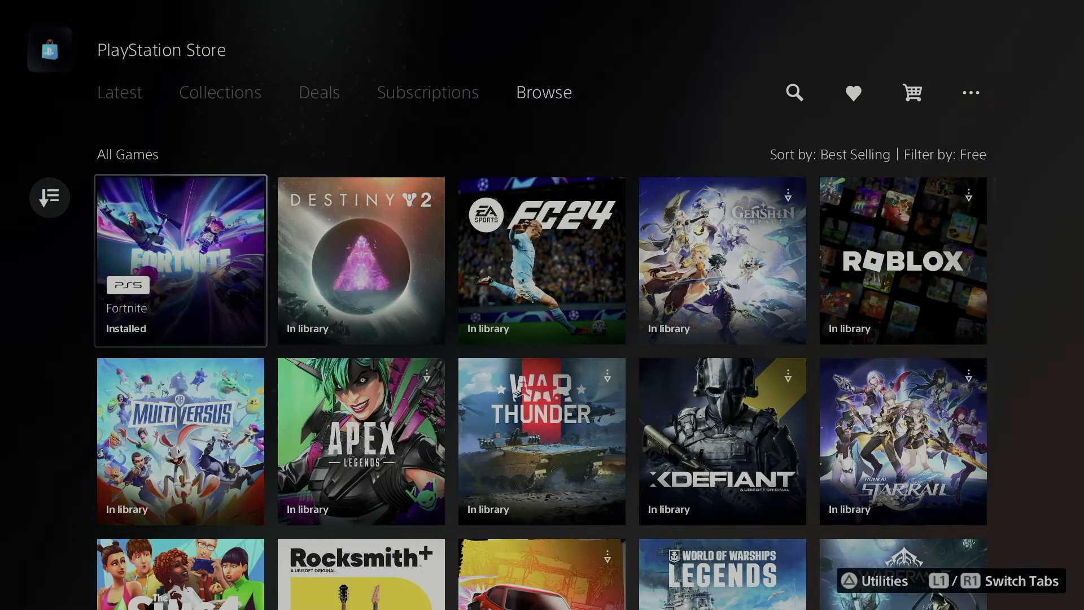
Start downloading The Sims 4 from the free games list.
scroll("down", 3)
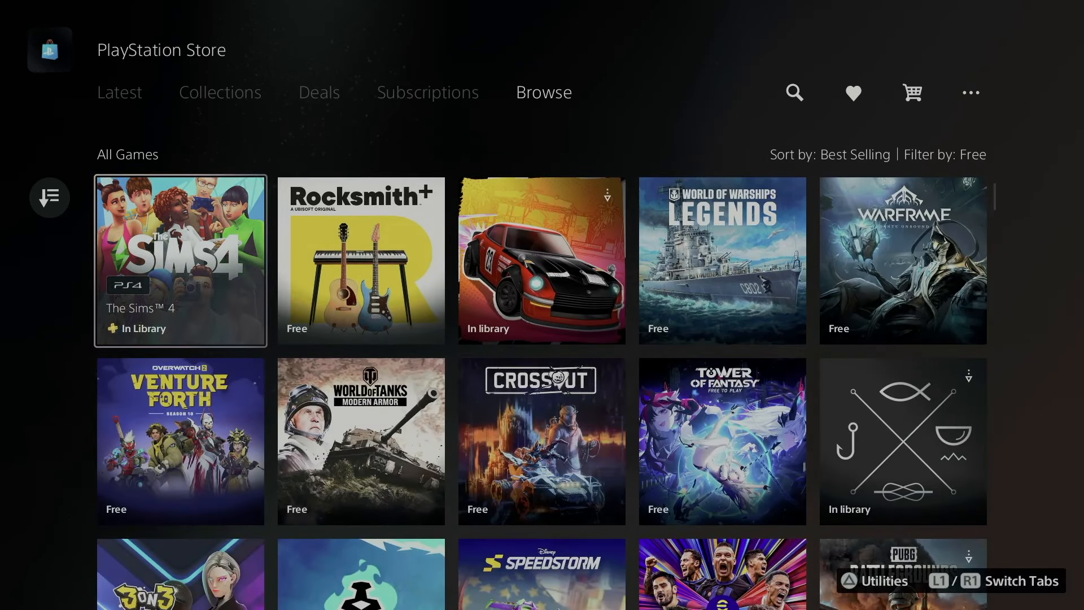
left_click(180, 261)
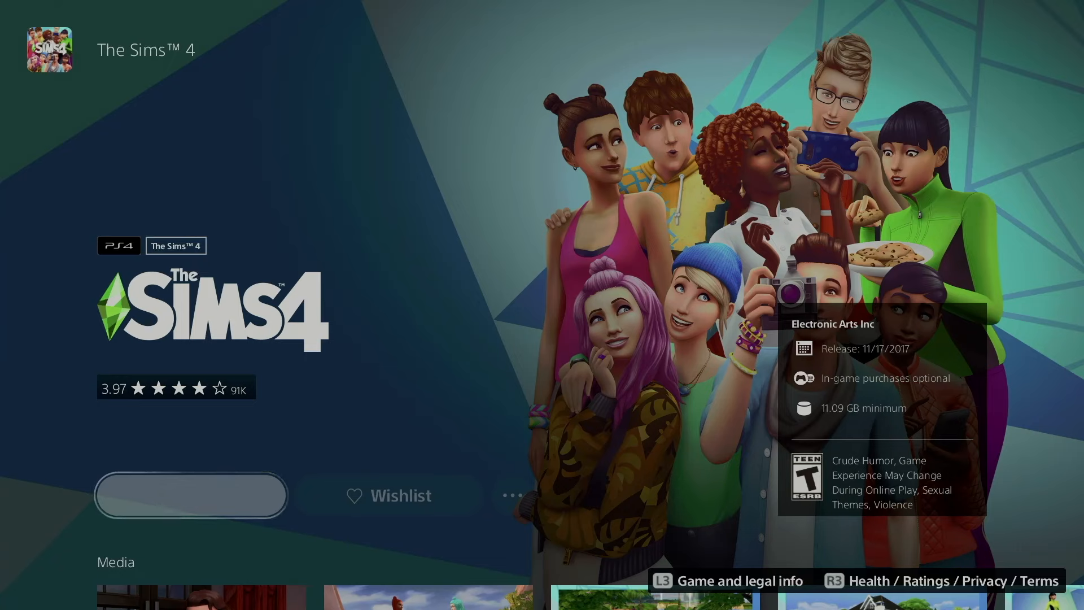
left_click(191, 495)
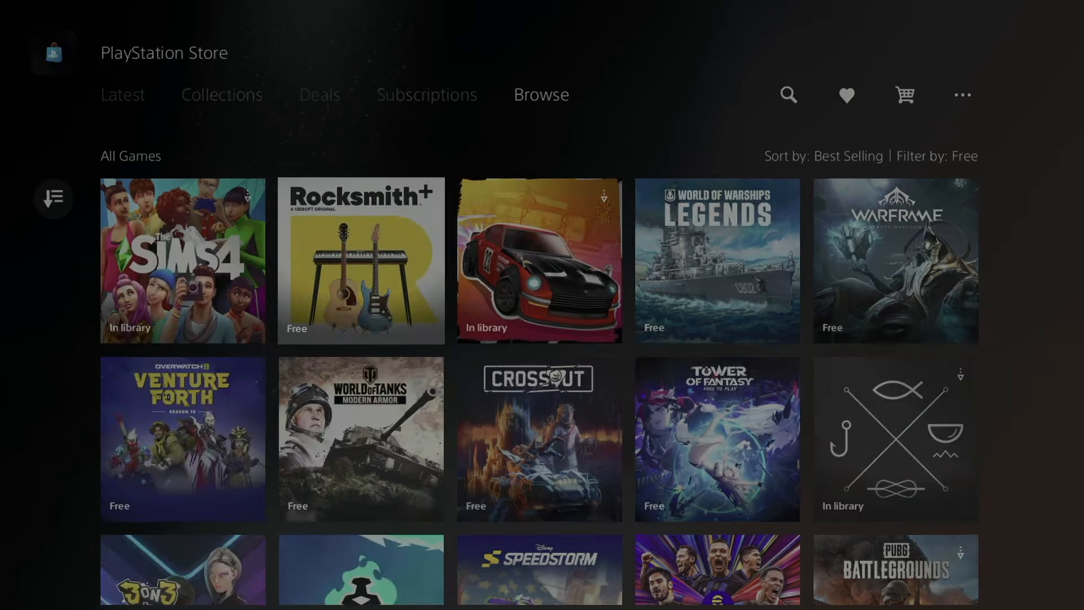
Queue Rocksmith+ and Rocket League for download, then move on to Warframe's page.
left_click(360, 261)
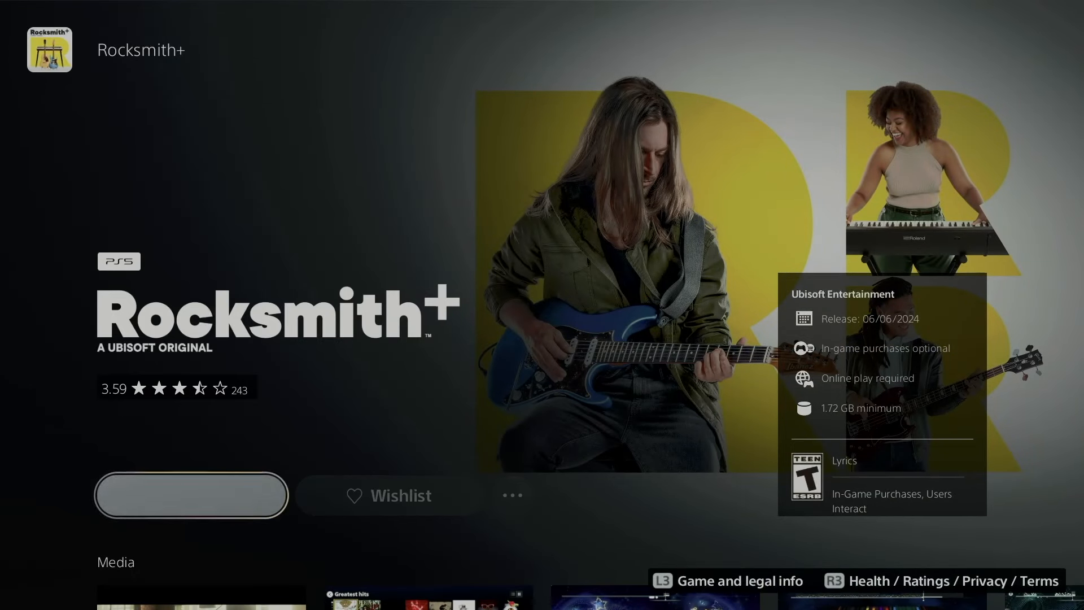
left_click(190, 494)
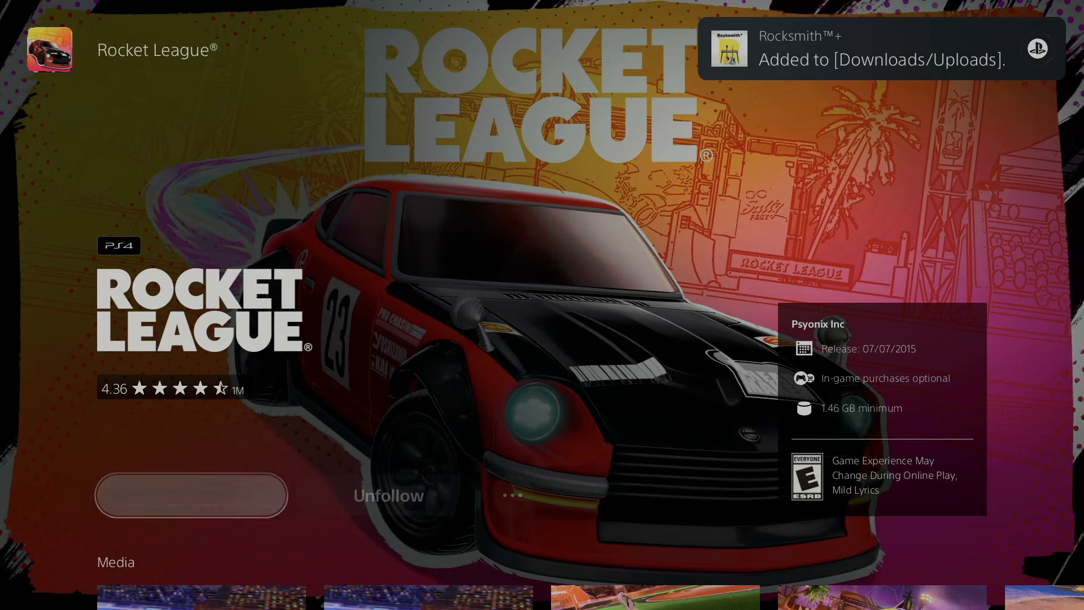
left_click(191, 495)
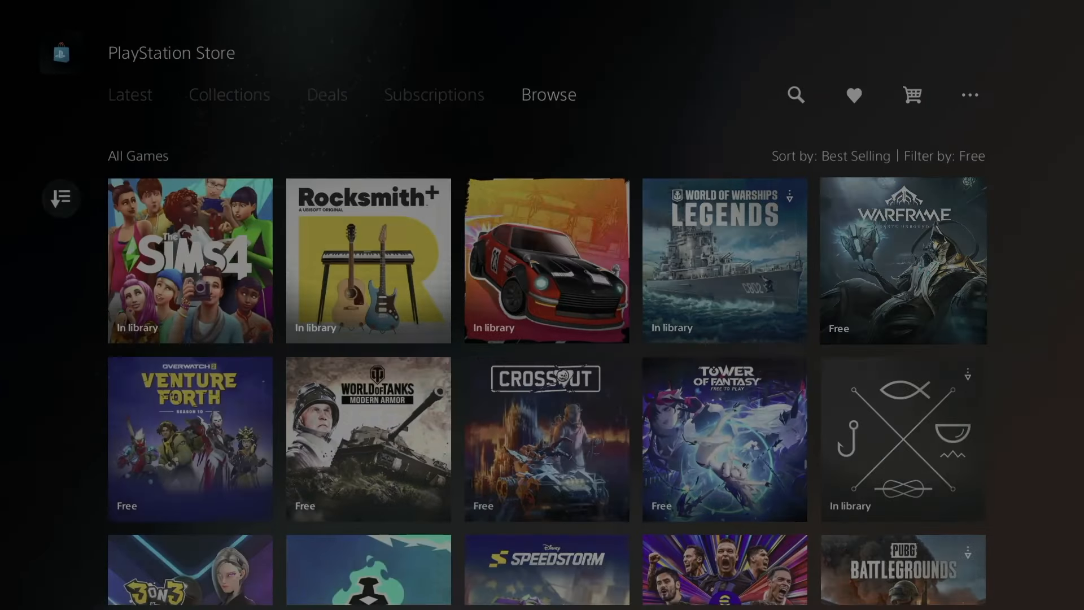
left_click(902, 260)
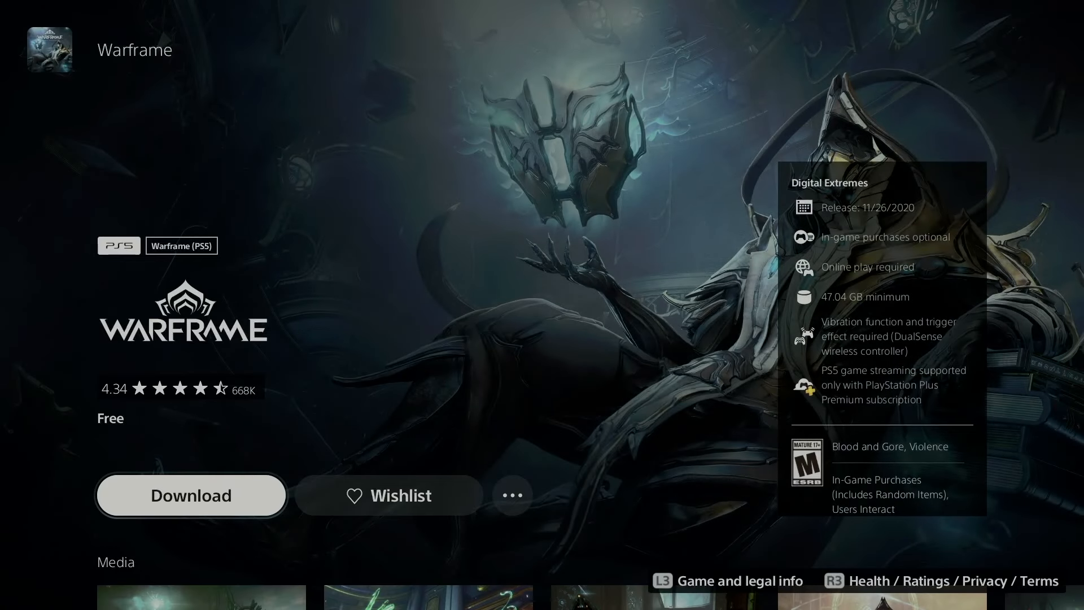
Queue Warframe and Overwatch 2 for download, then move on to World of Tanks Modern Armor.
left_click(191, 495)
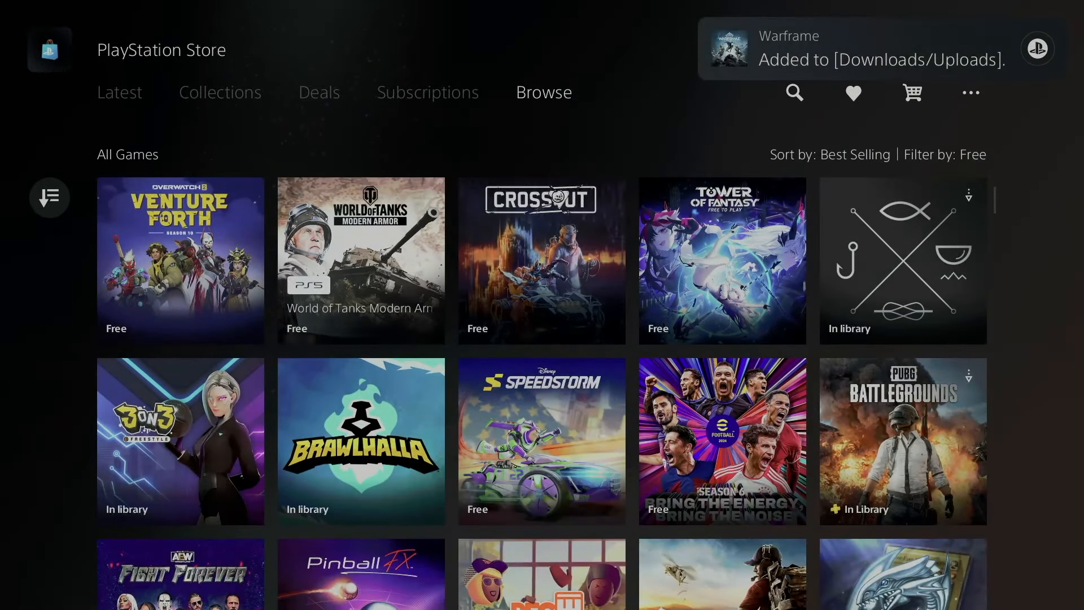
left_click(179, 261)
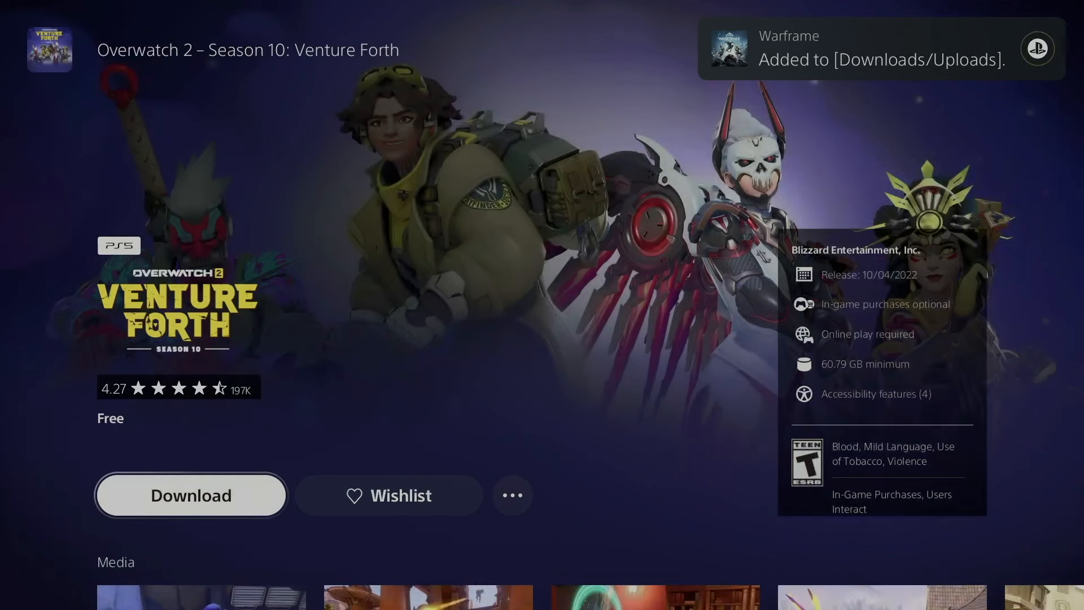
left_click(190, 495)
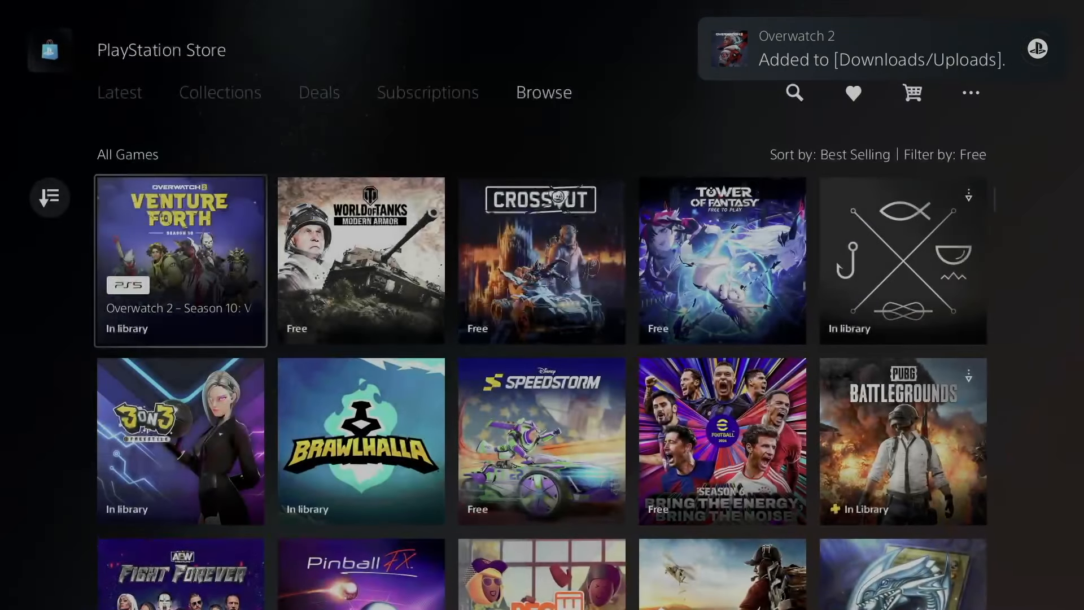
left_click(360, 259)
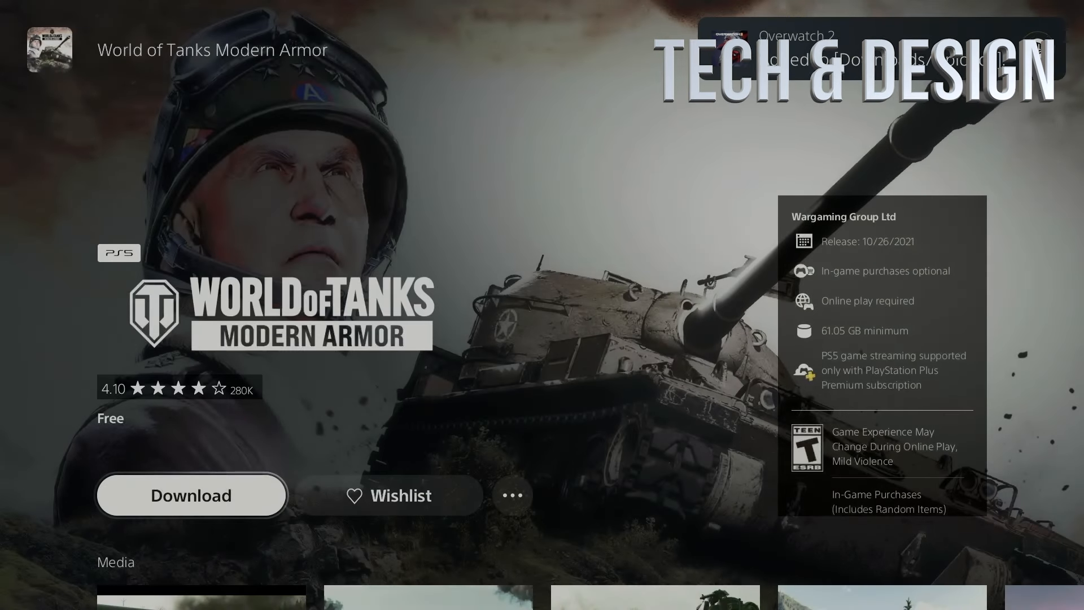
Add World of Tanks Modern Armor and Crossout to the download queue.
left_click(191, 495)
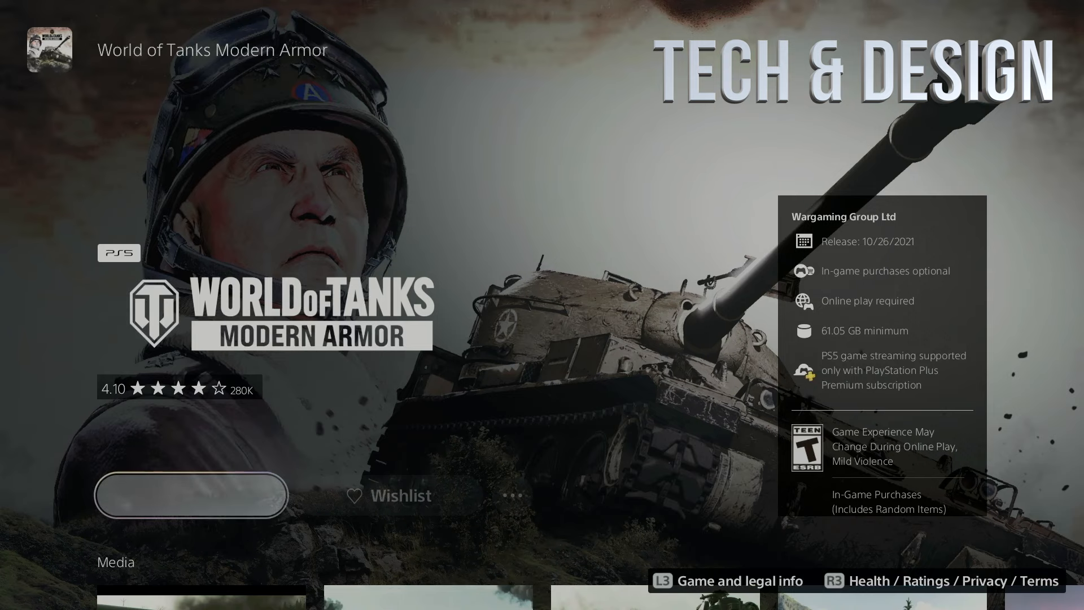
left_click(191, 495)
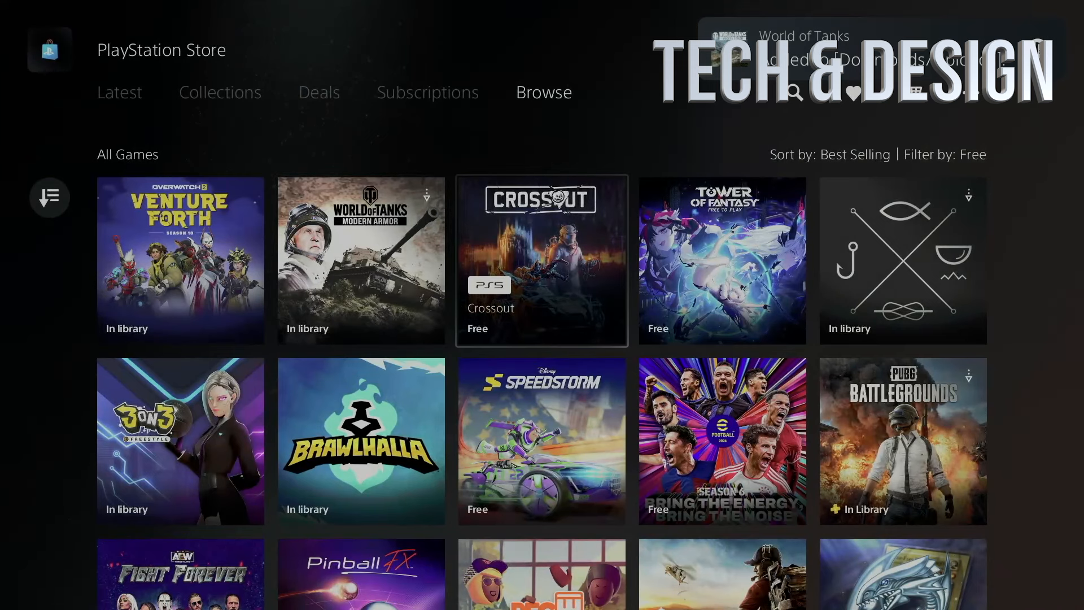
left_click(541, 261)
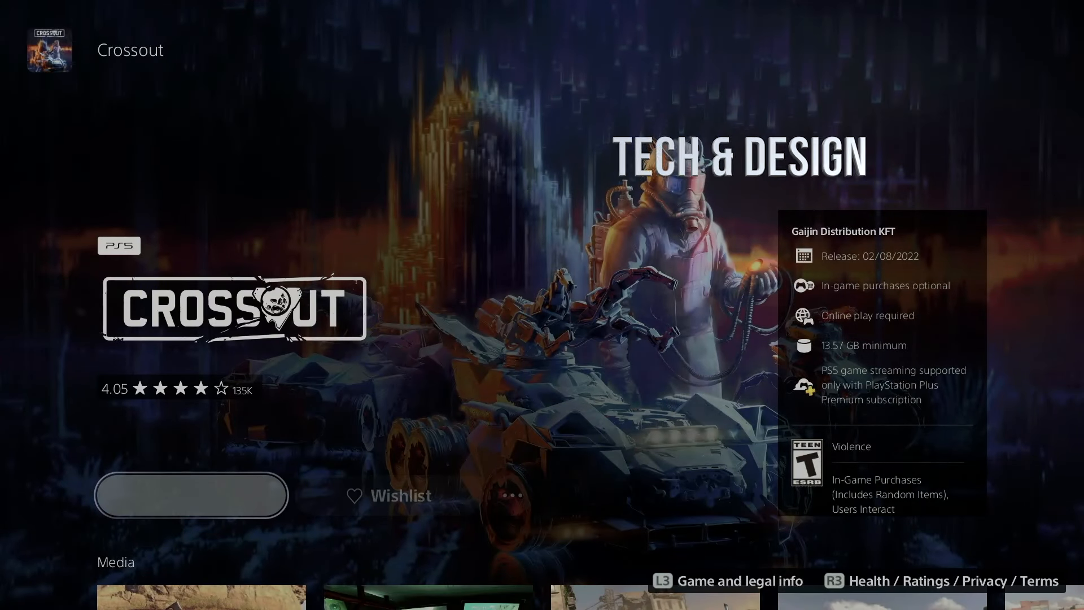
left_click(191, 494)
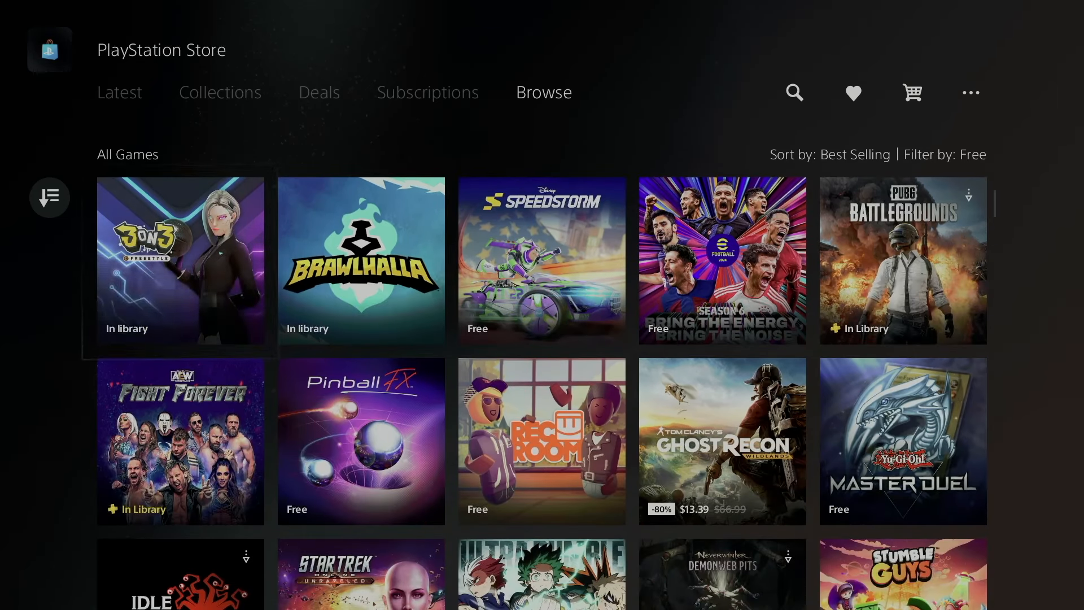
Add 3on3 FreeStyle, Brawlhalla and Disney Speedstorm to Downloads from the free games list.
left_click(179, 261)
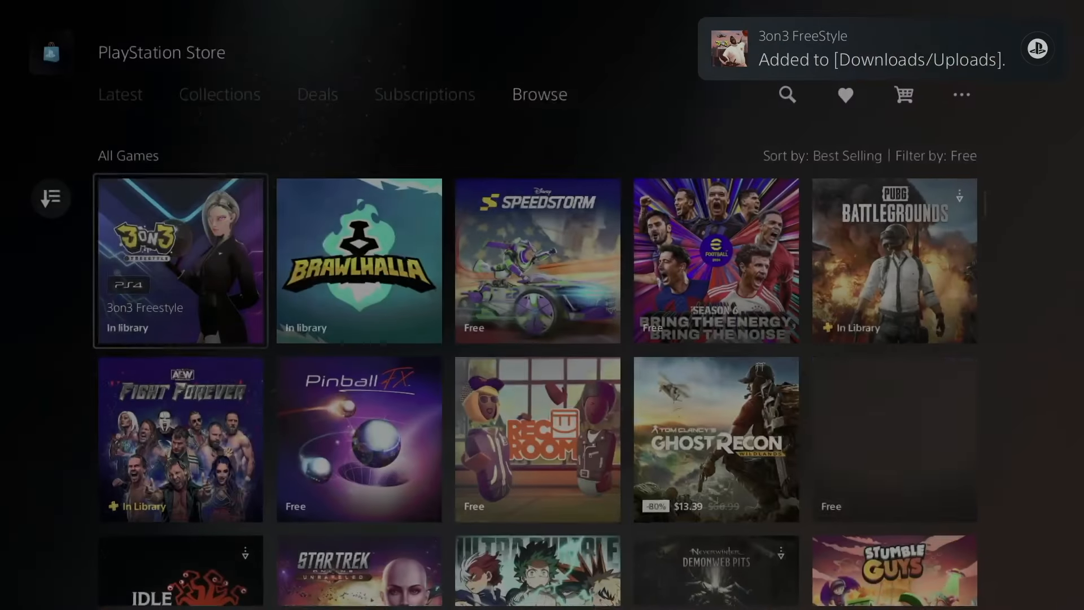
left_click(358, 261)
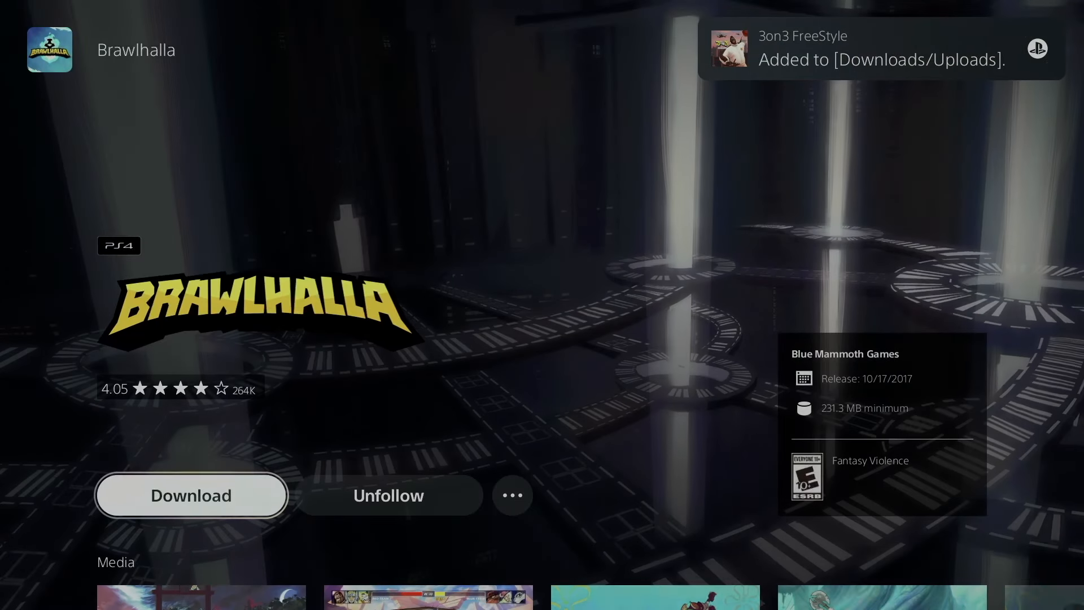
left_click(191, 494)
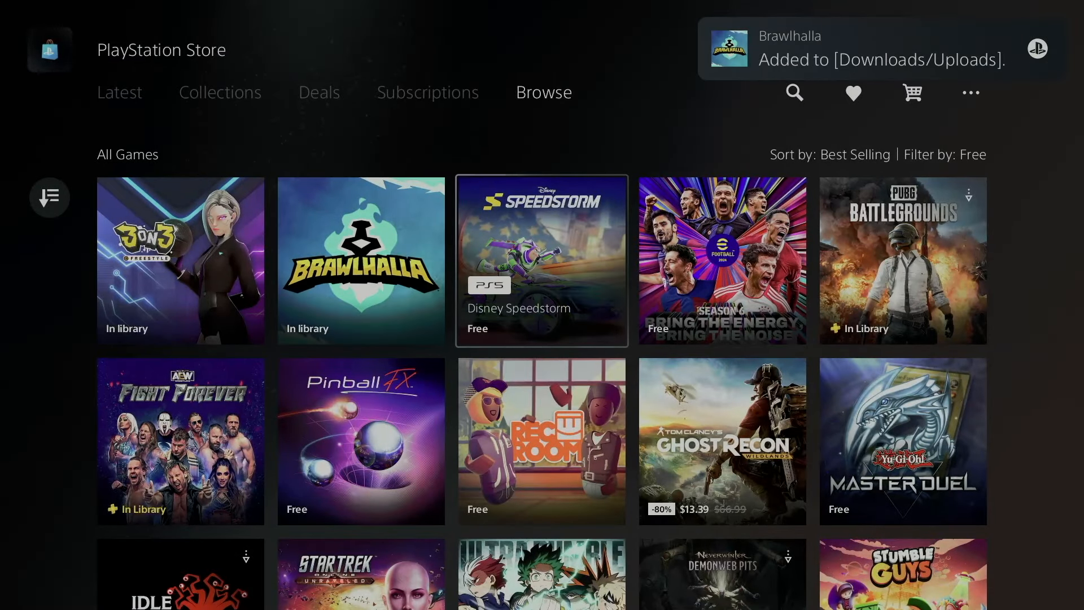
left_click(541, 261)
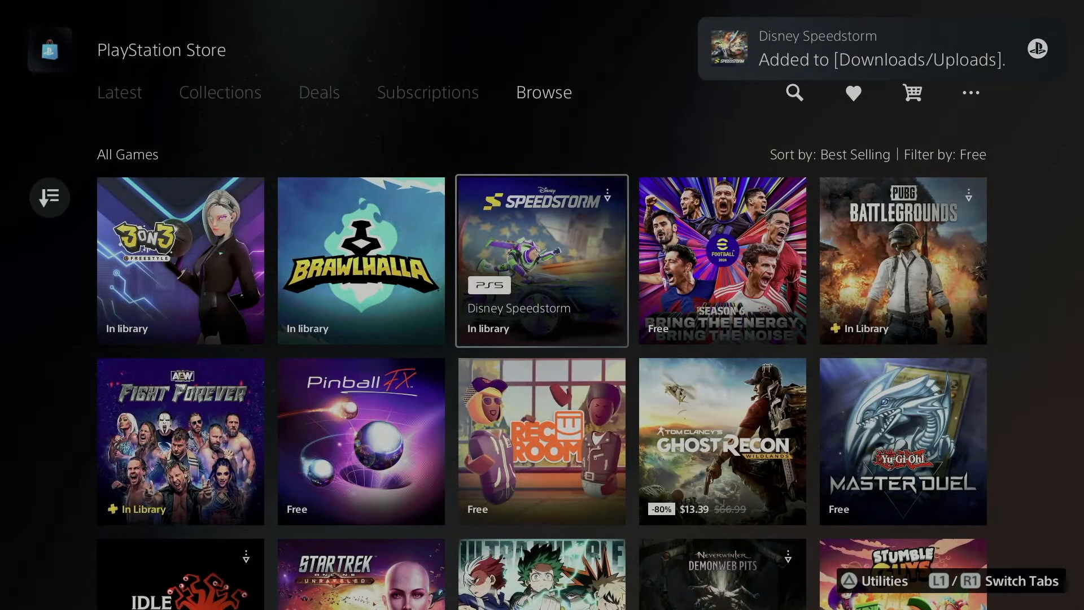
left_click(722, 260)
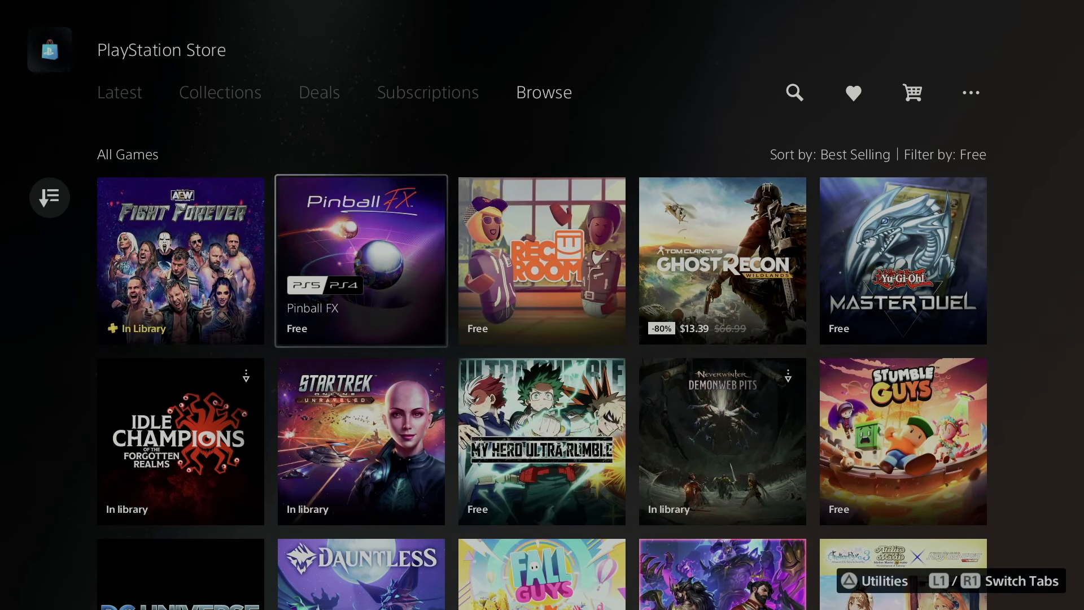
Start downloading Pinball FX and Rec Room from their store pages.
left_click(360, 261)
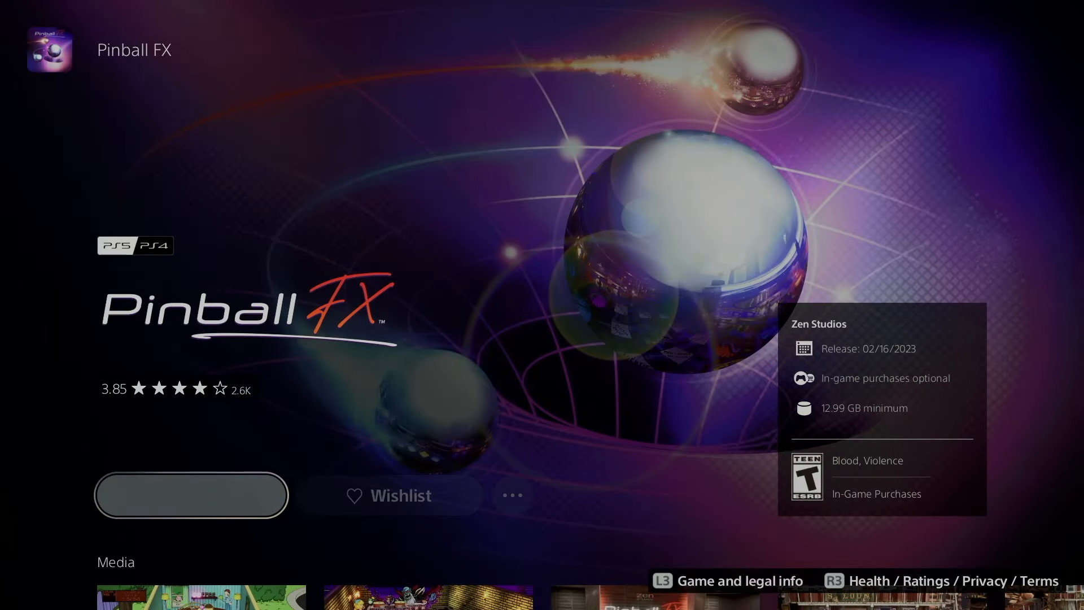
left_click(190, 495)
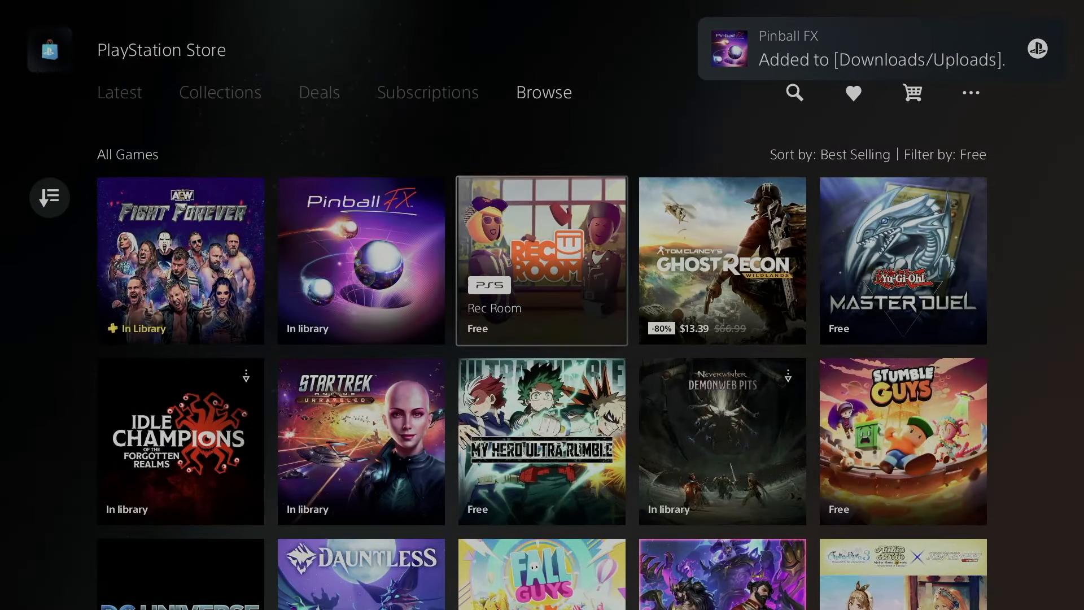
left_click(541, 261)
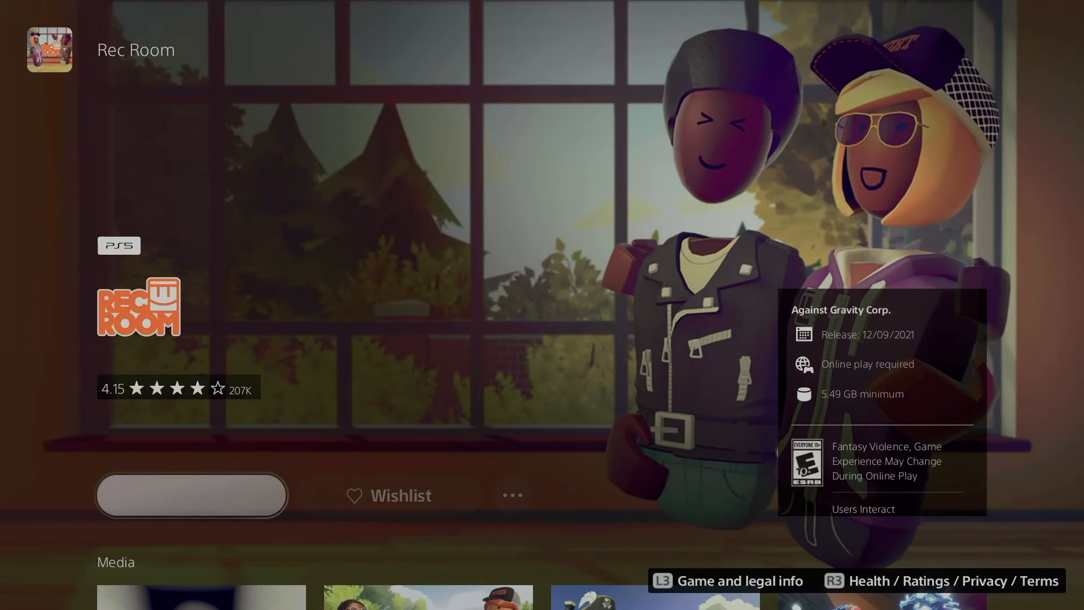
left_click(191, 495)
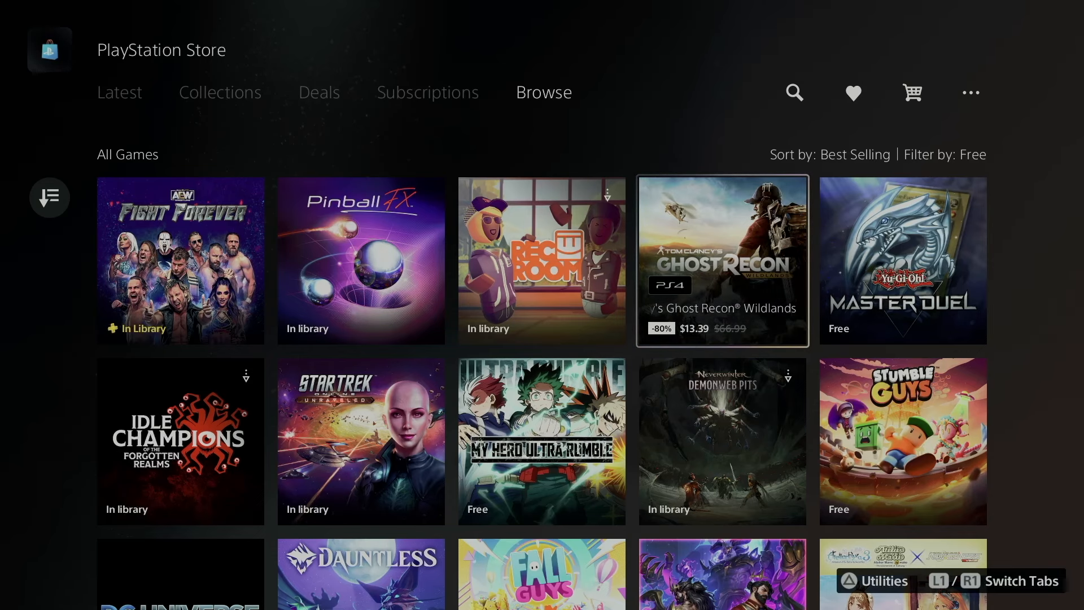
left_click(721, 261)
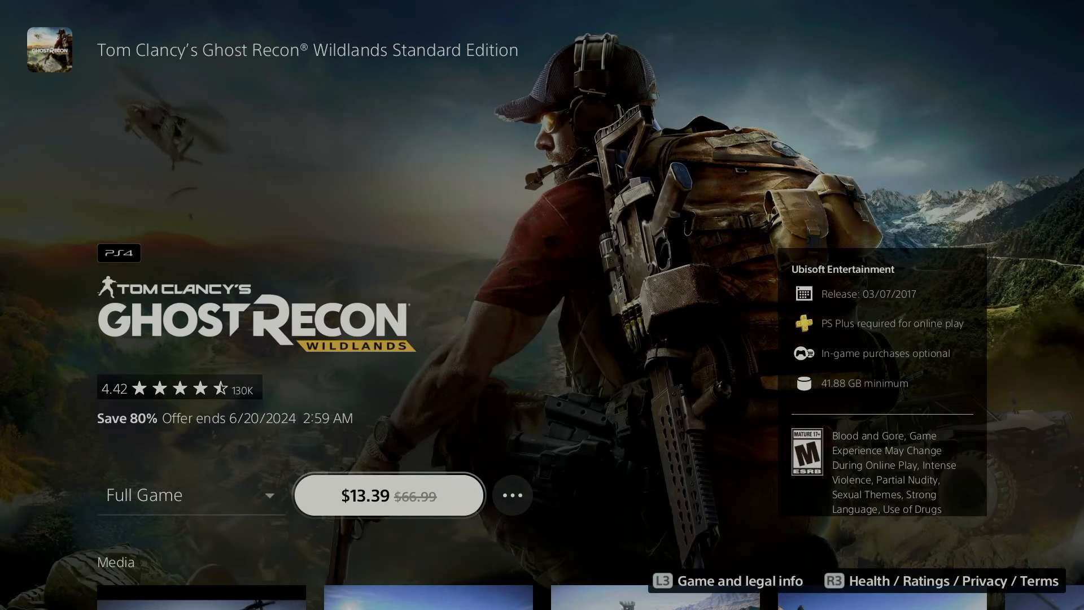
left_click(190, 495)
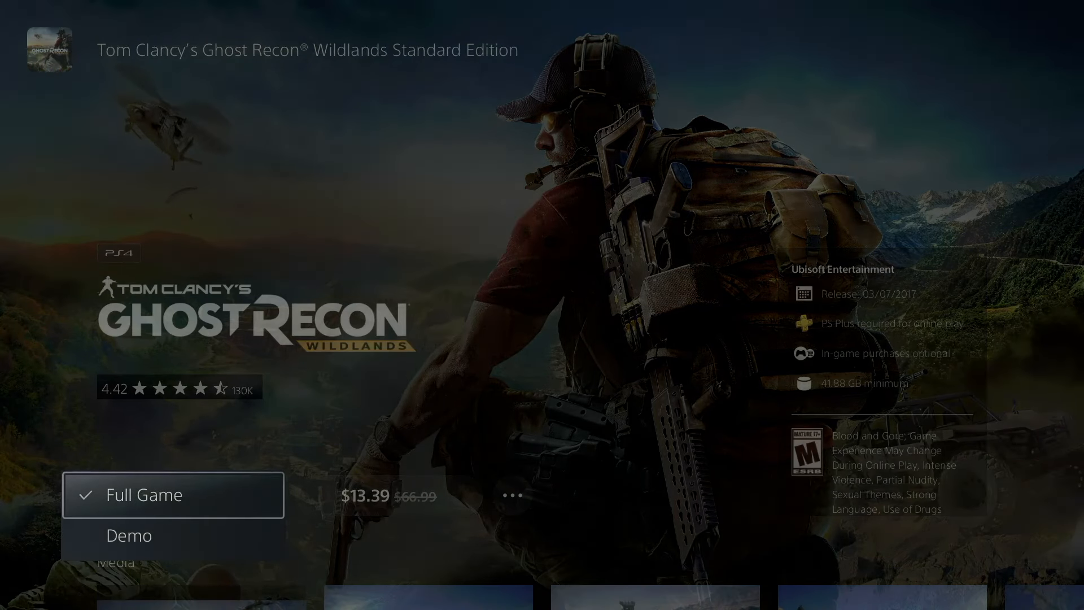
left_click(173, 494)
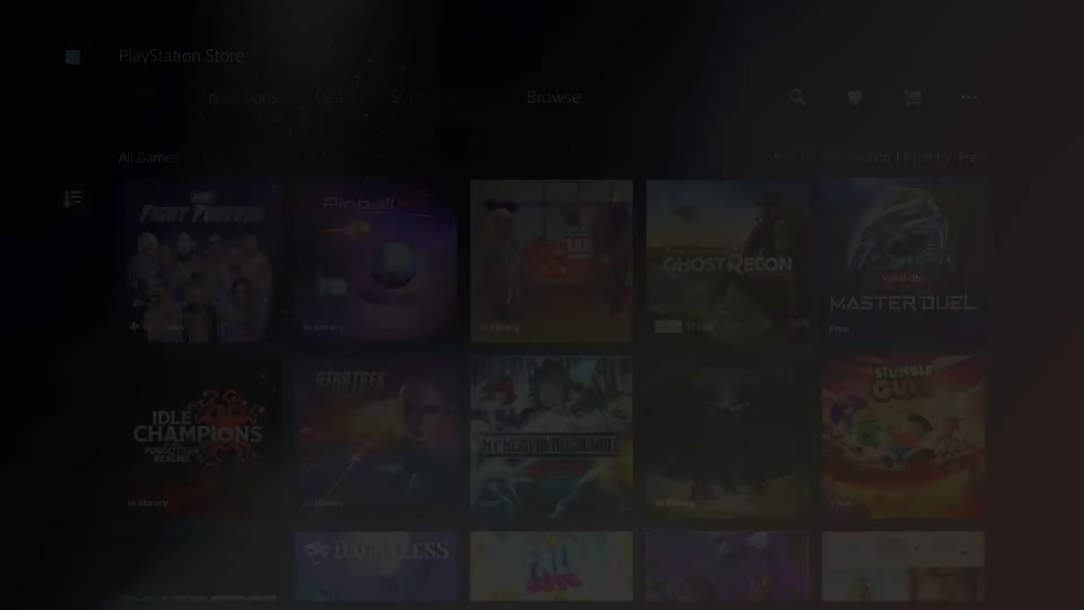
Show the Downloads/Copies list with The Sims 4 downloading ahead of the queued games.
left_click(901, 260)
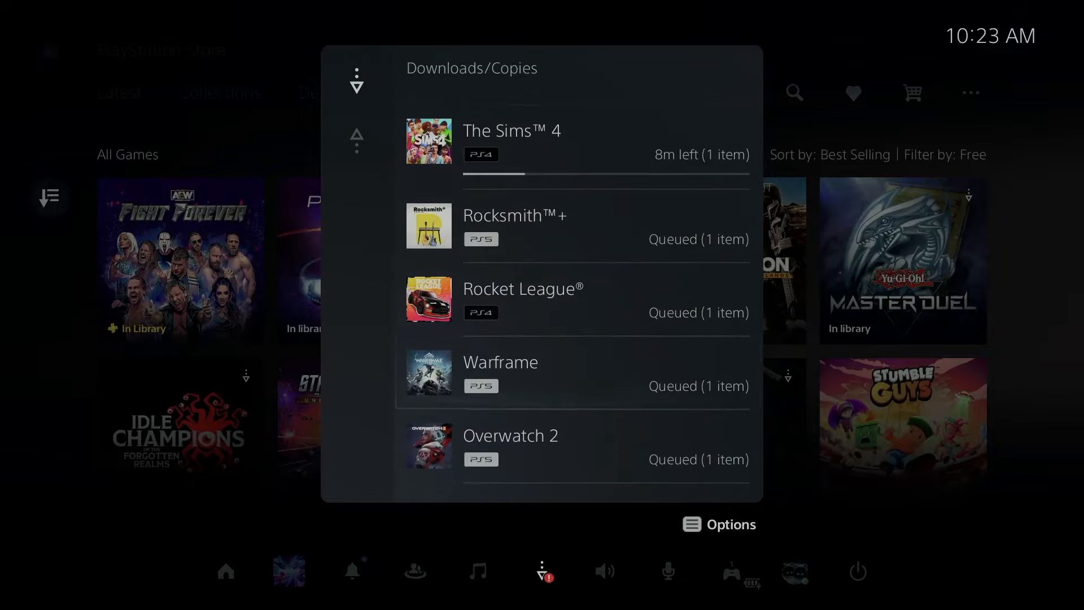
scroll("down", 3)
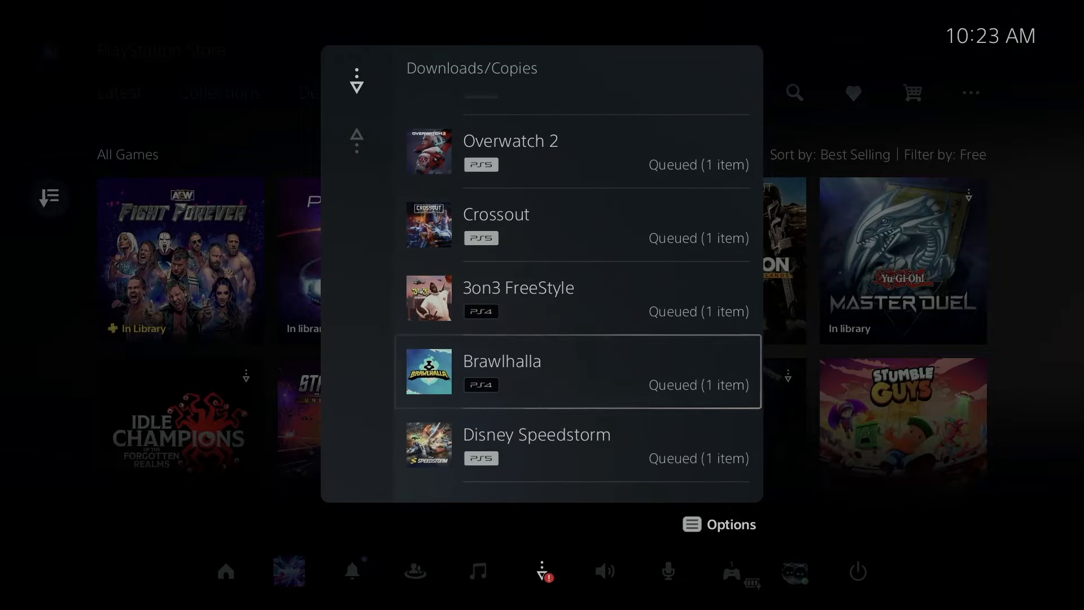